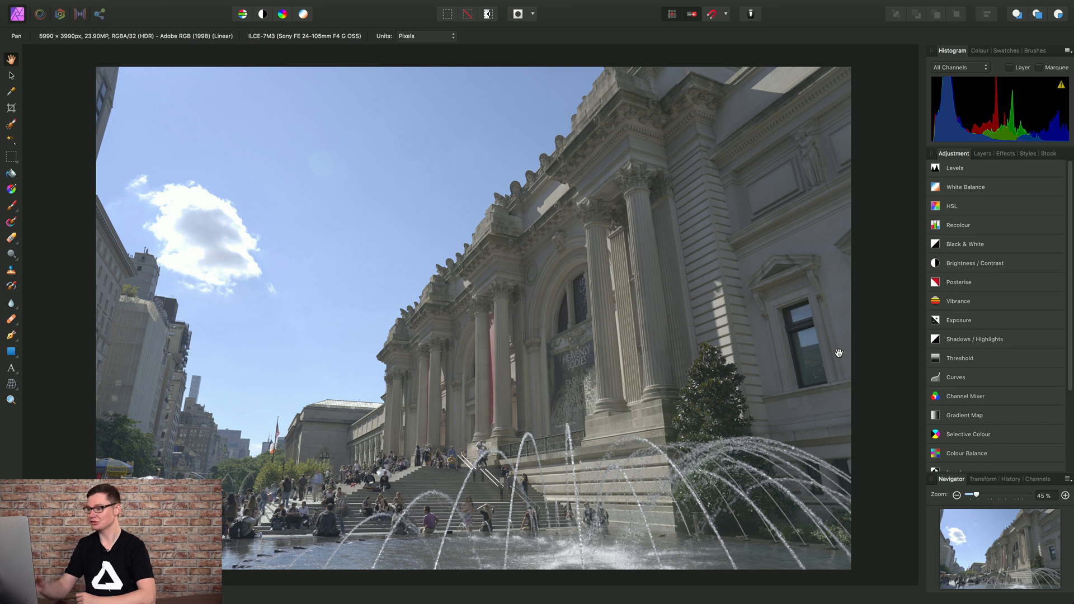
mouse_move(485, 449)
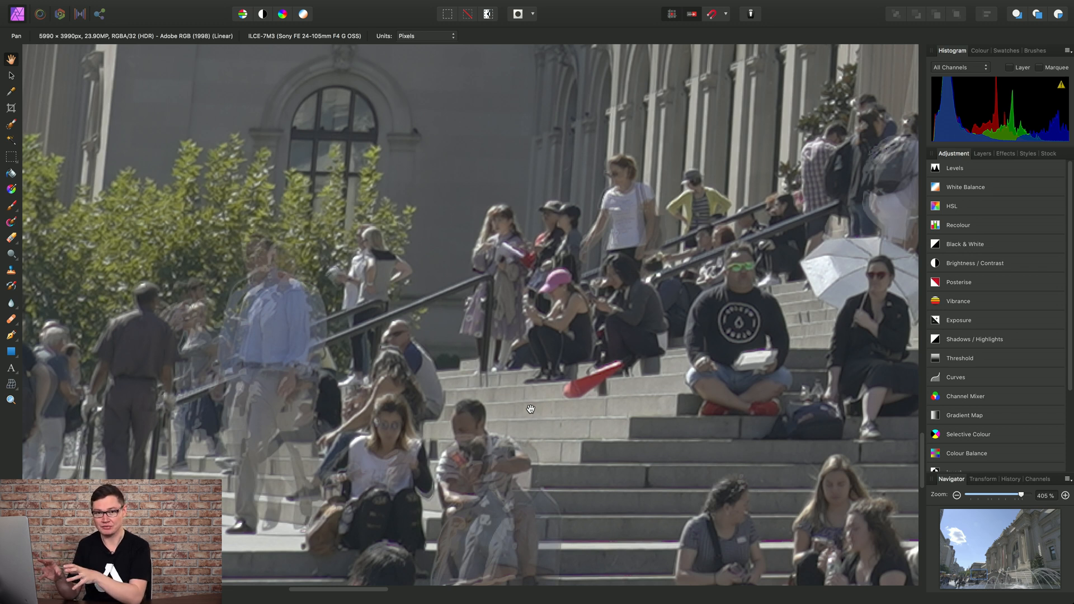
mouse_move(461, 388)
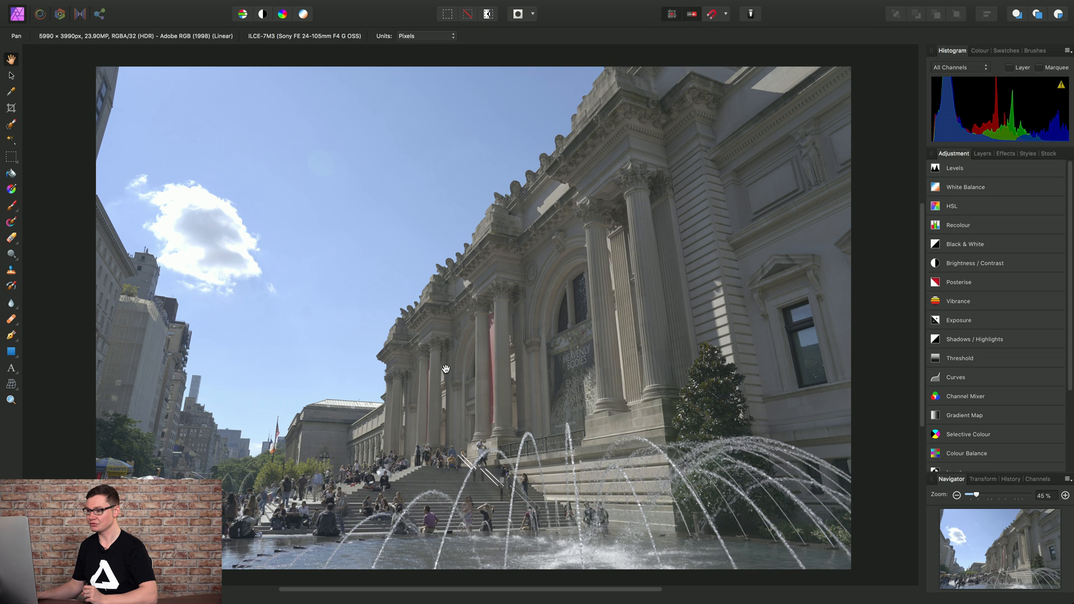
mouse_move(411, 345)
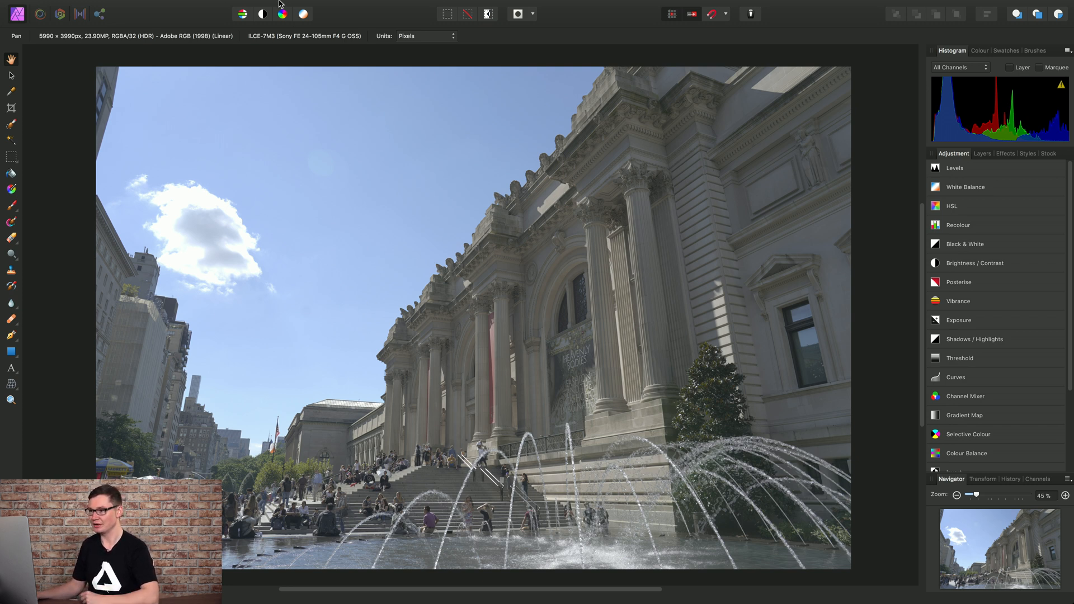
Close the ghosted Metropolitan Museum HDR image without saving.
click(120, 6)
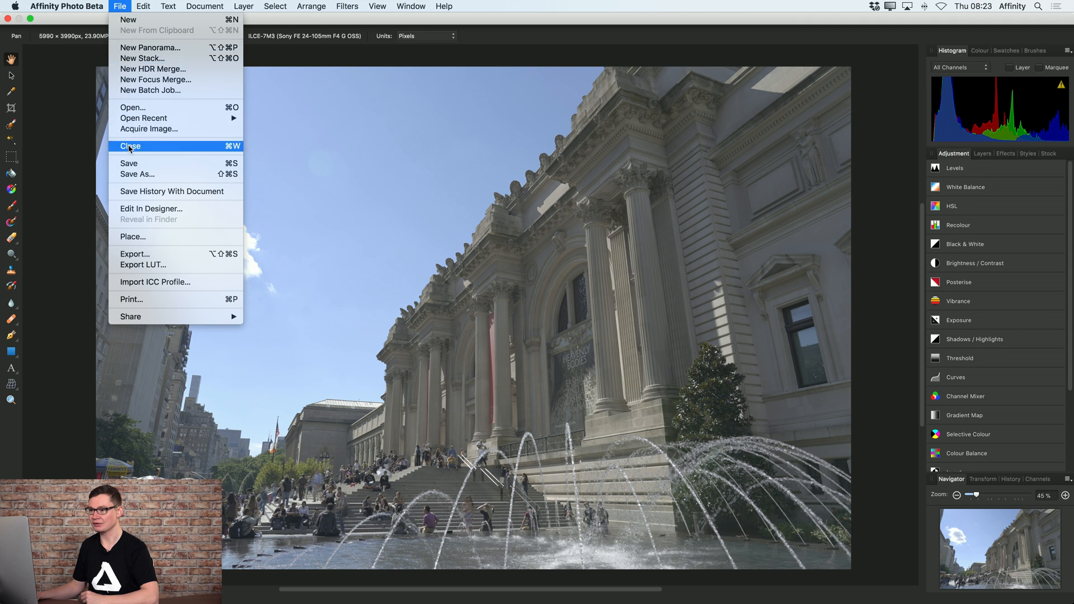
click(130, 146)
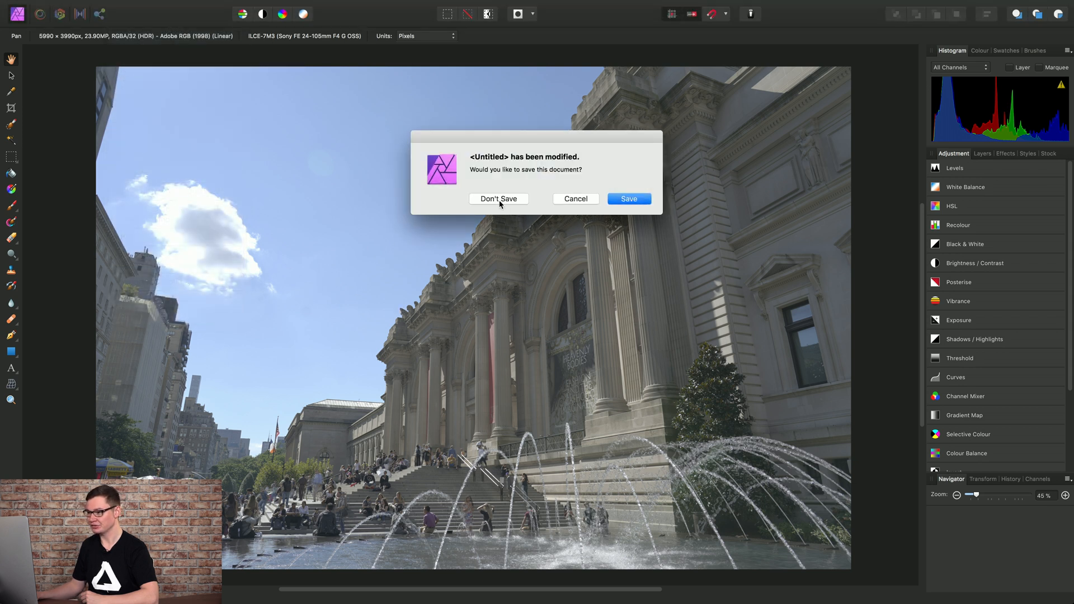
click(499, 199)
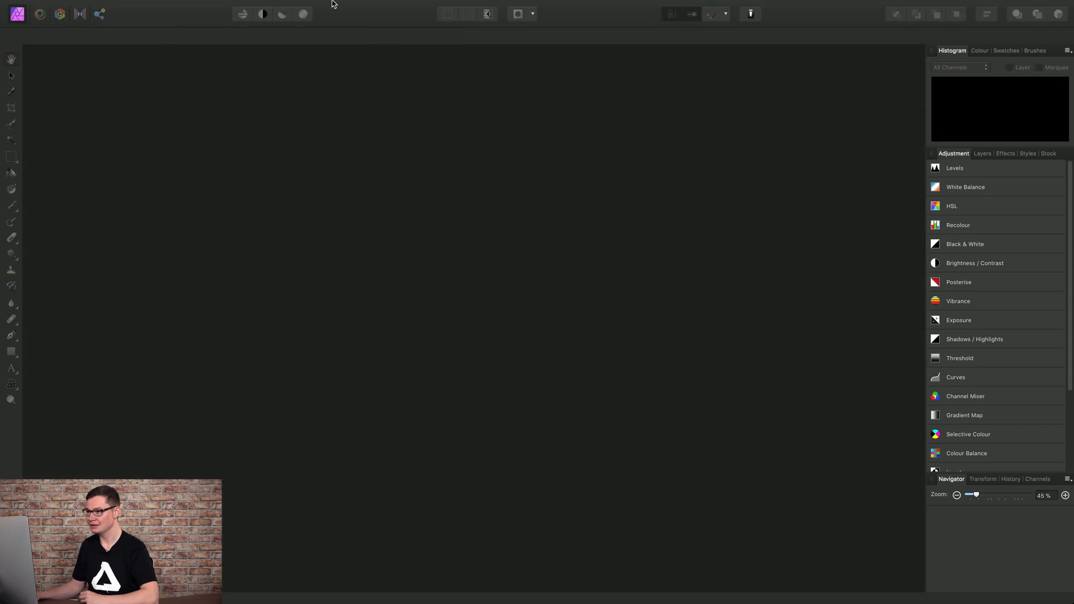
HDR-merge the three bracketed JPGs with ghost removal on, noise reduction and tone mapping off.
click(119, 6)
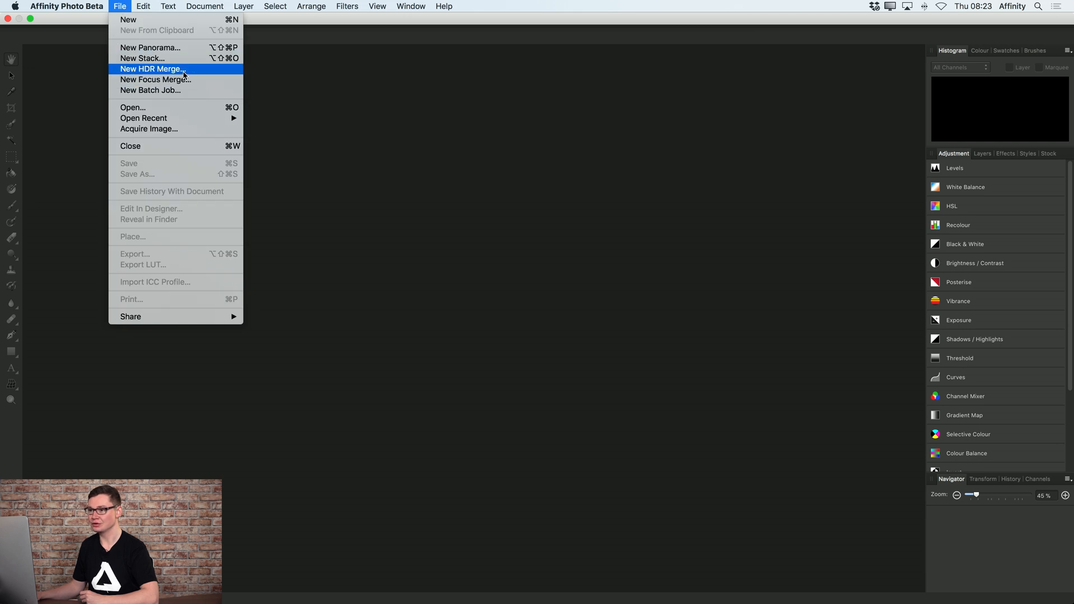
click(151, 68)
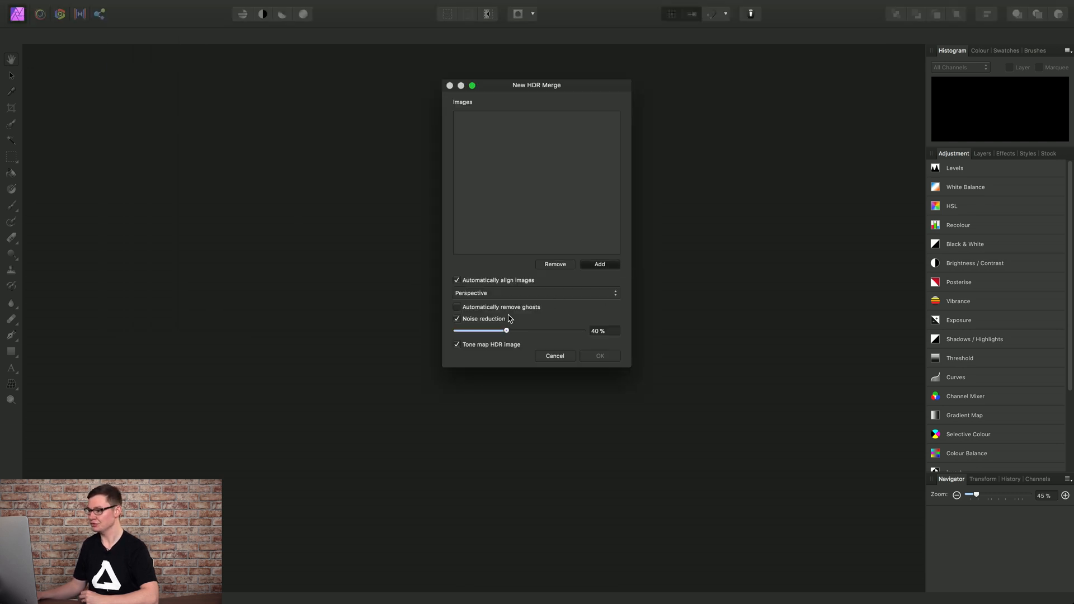
click(598, 264)
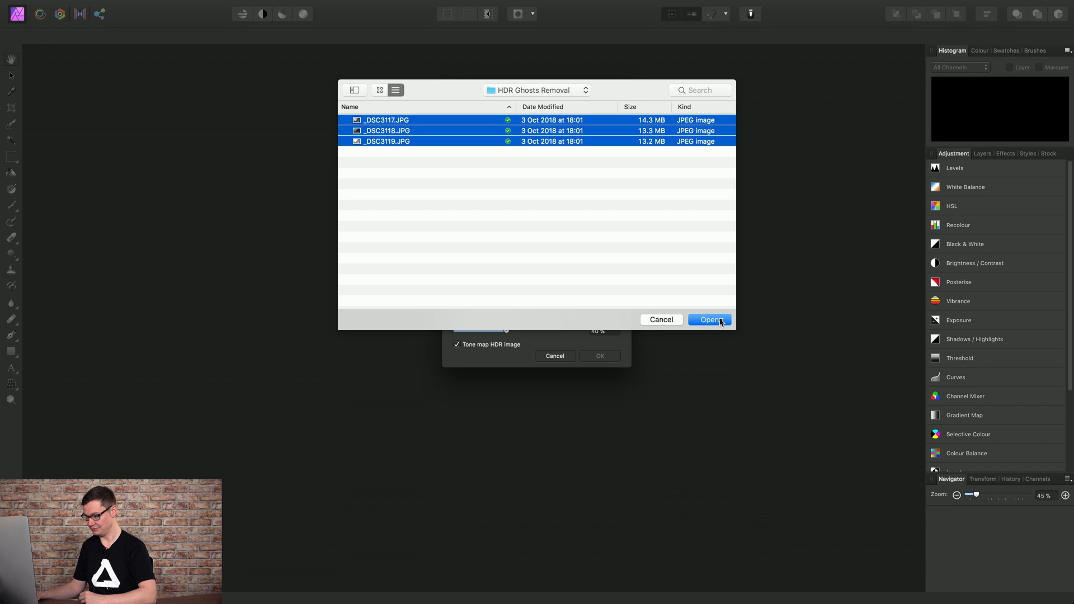
click(710, 320)
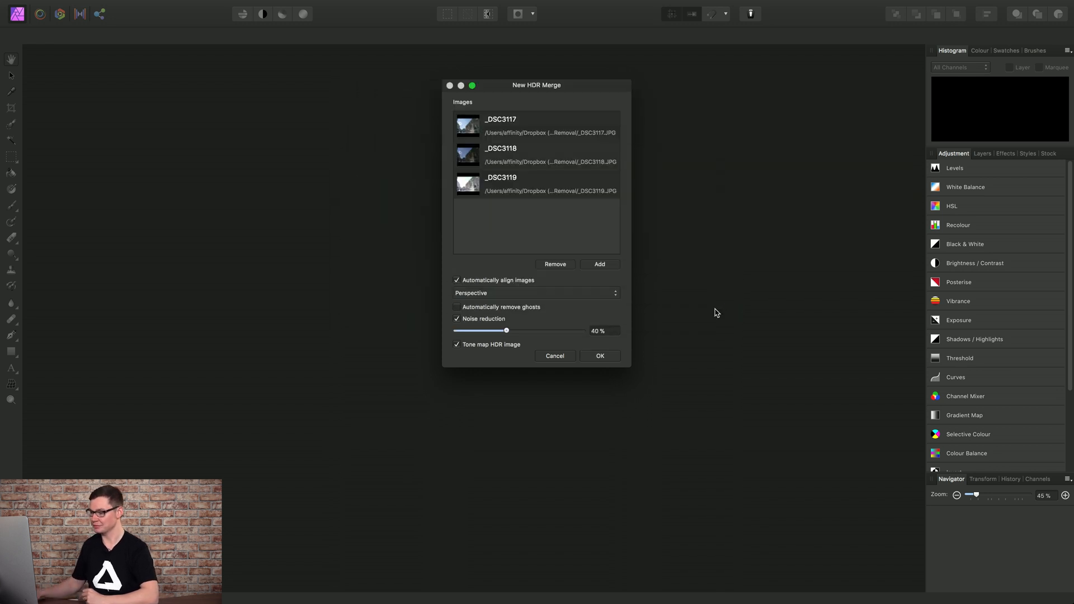
click(457, 307)
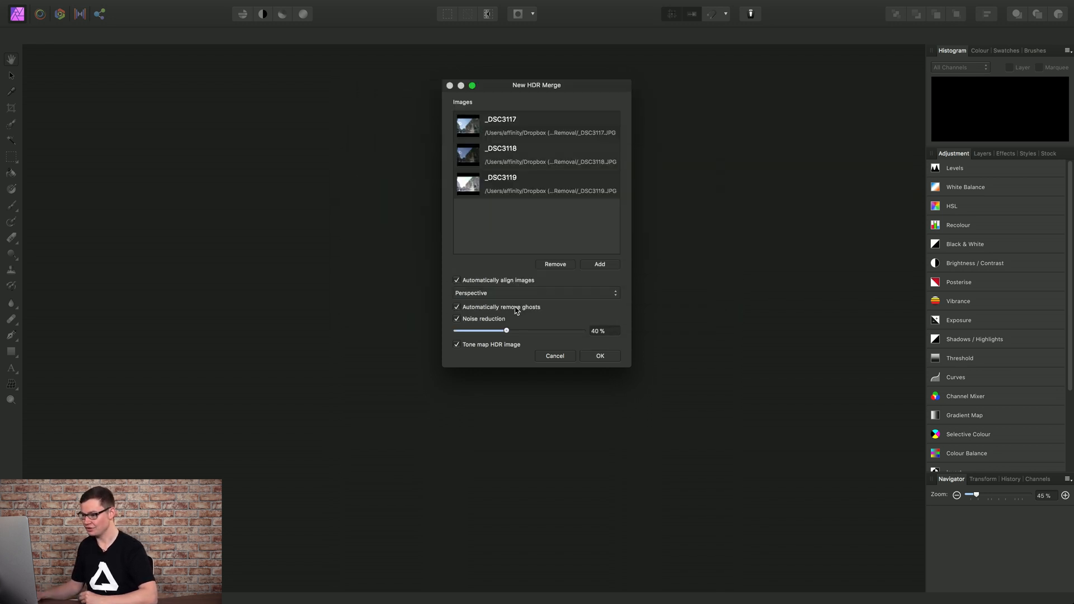
mouse_move(659, 313)
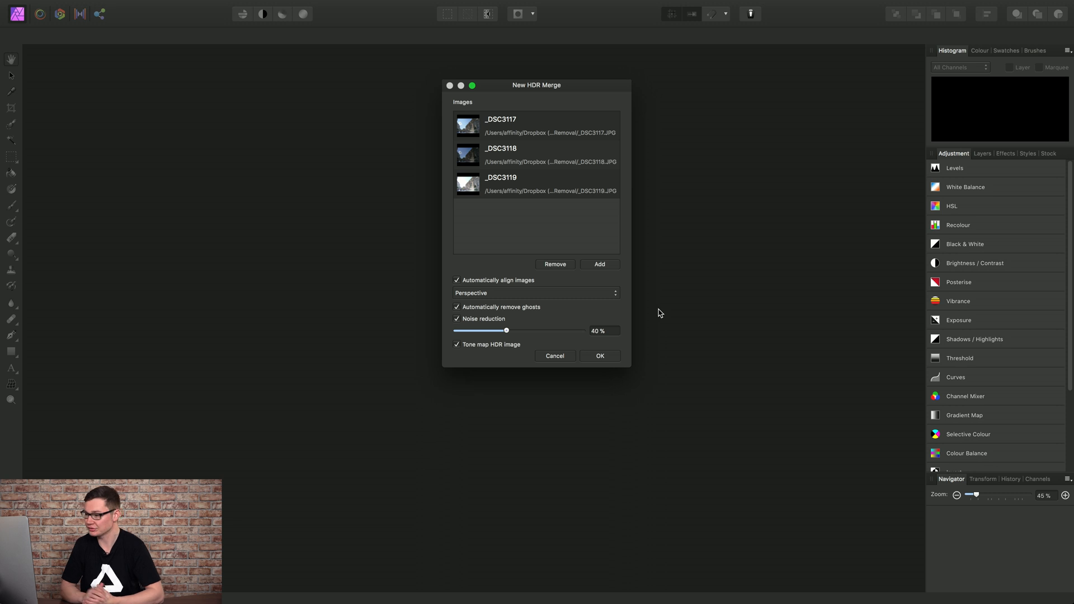
click(457, 319)
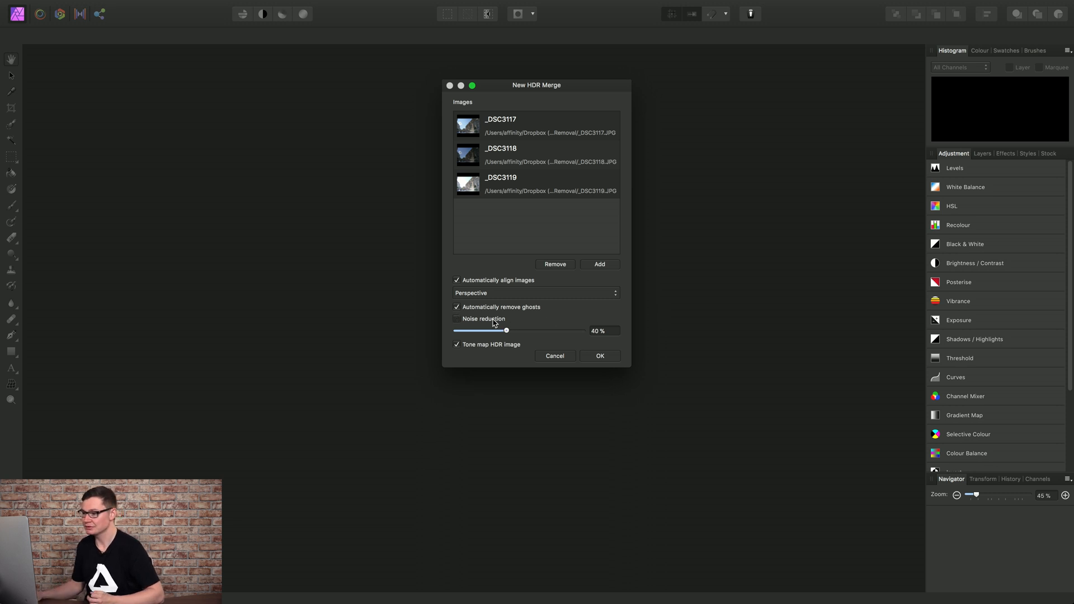
click(457, 344)
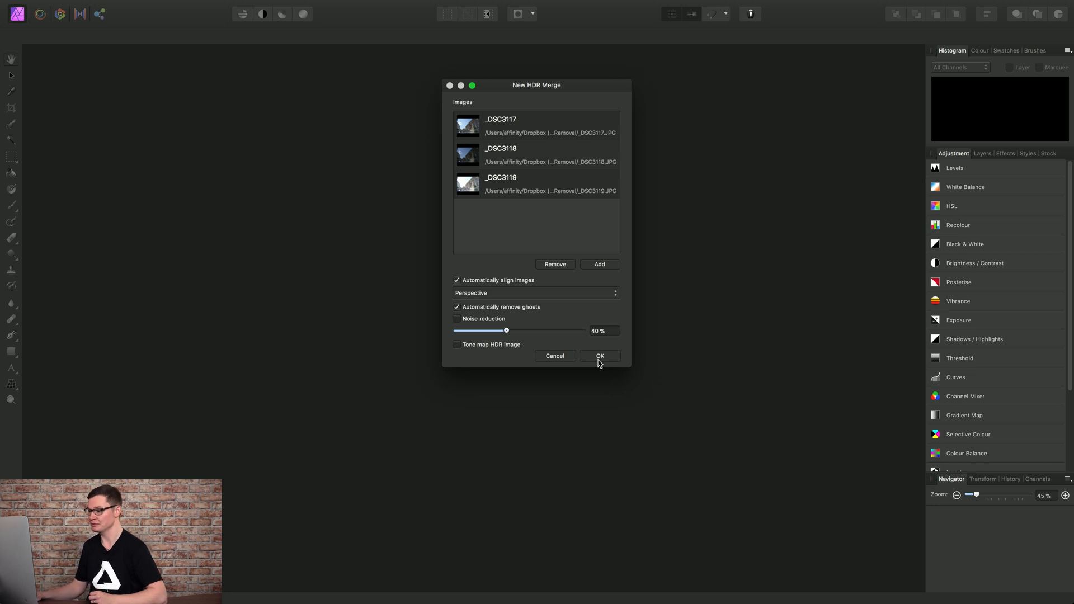
click(599, 356)
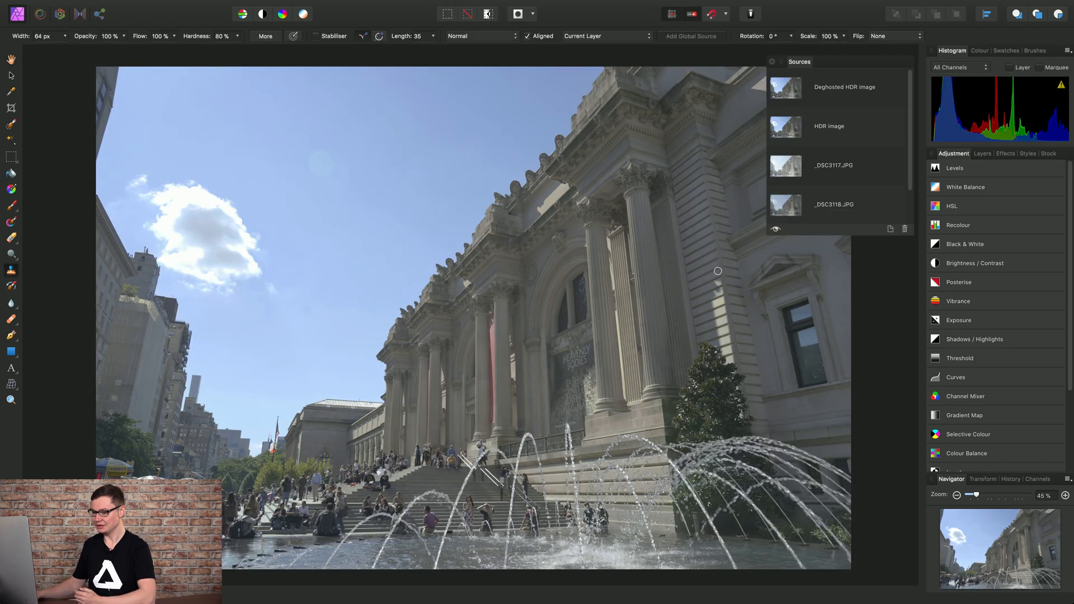
Zoom into the people on the museum steps and back out to check for ghosting.
click(10, 58)
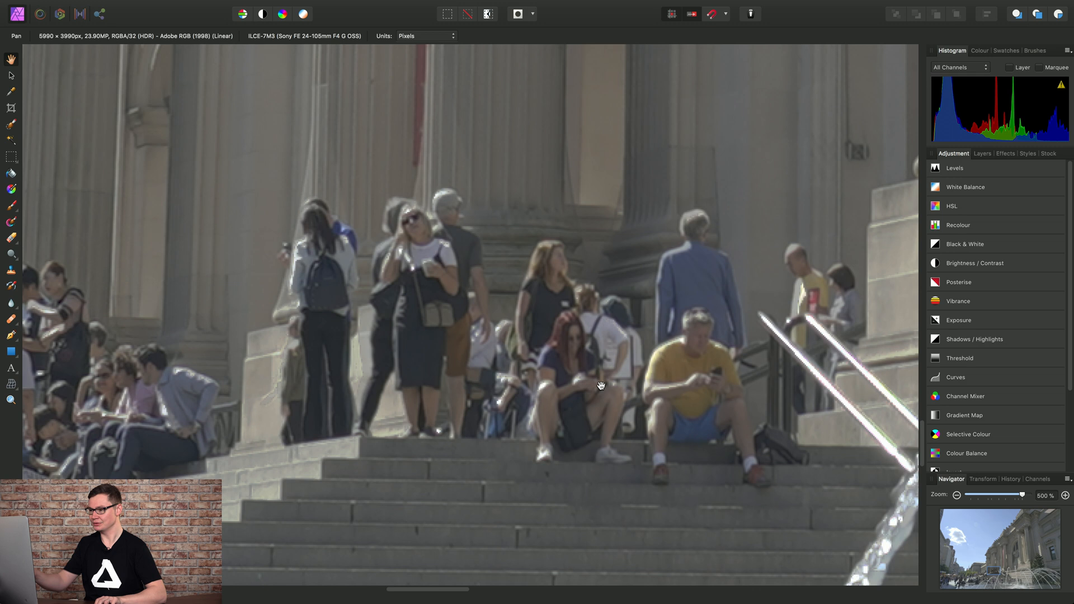
mouse_move(469, 299)
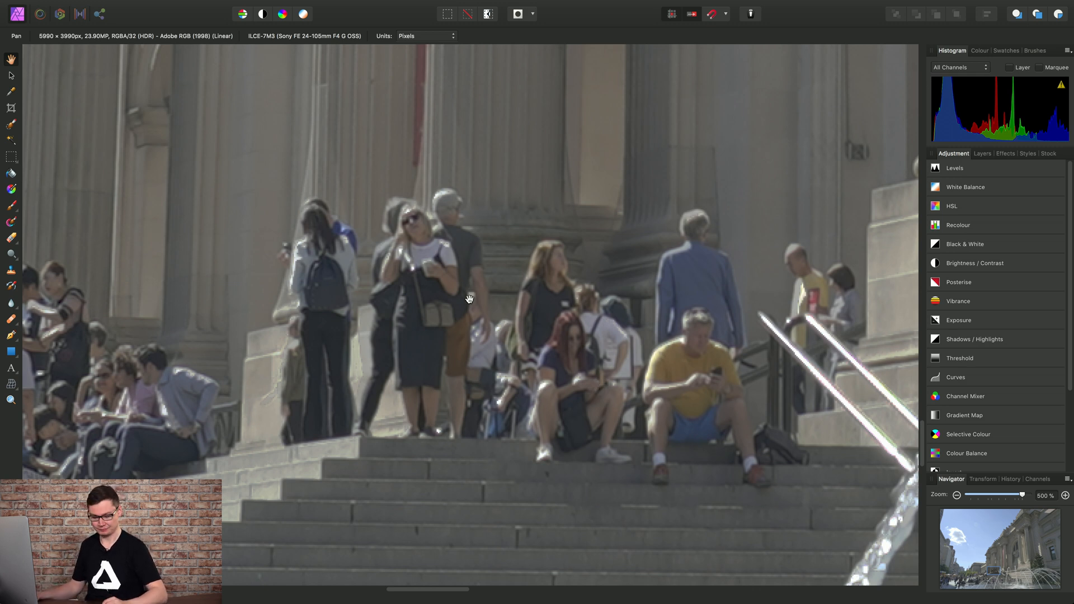
scroll(up, 3)
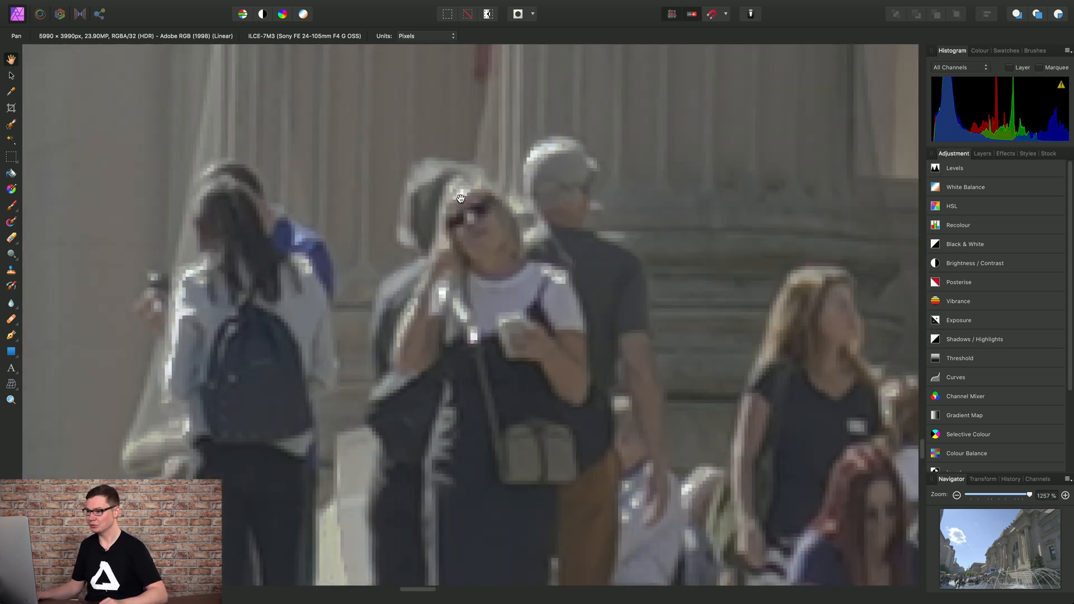
scroll(down, 3)
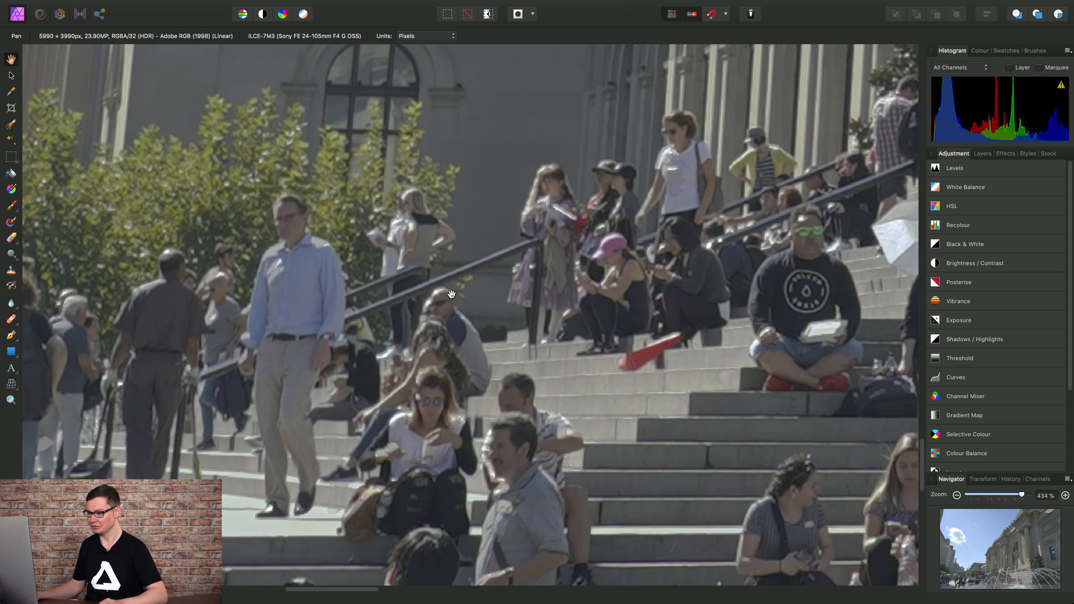
mouse_move(548, 284)
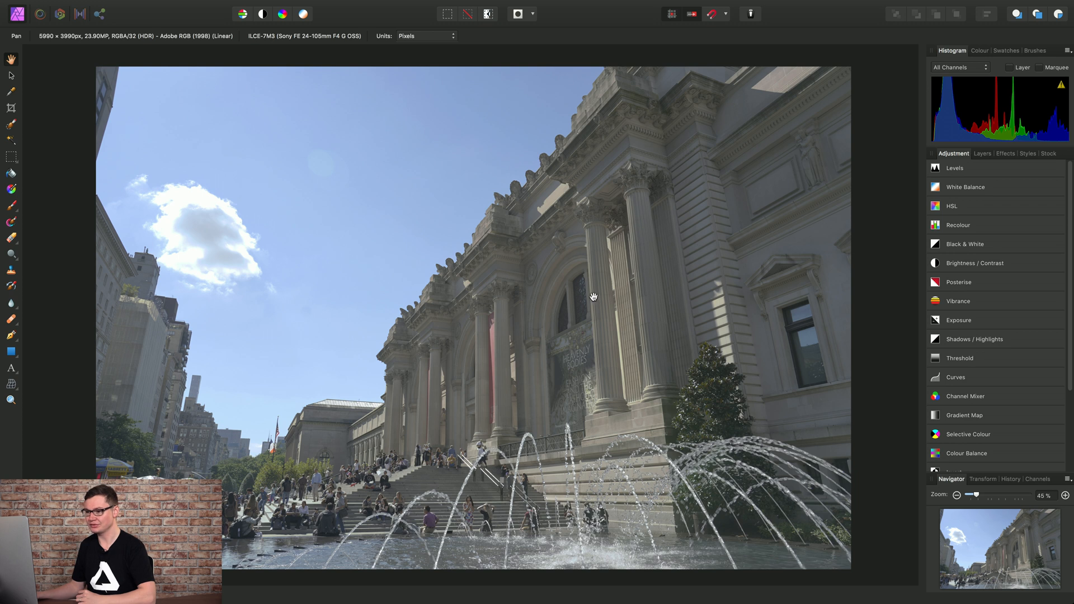
mouse_move(13, 274)
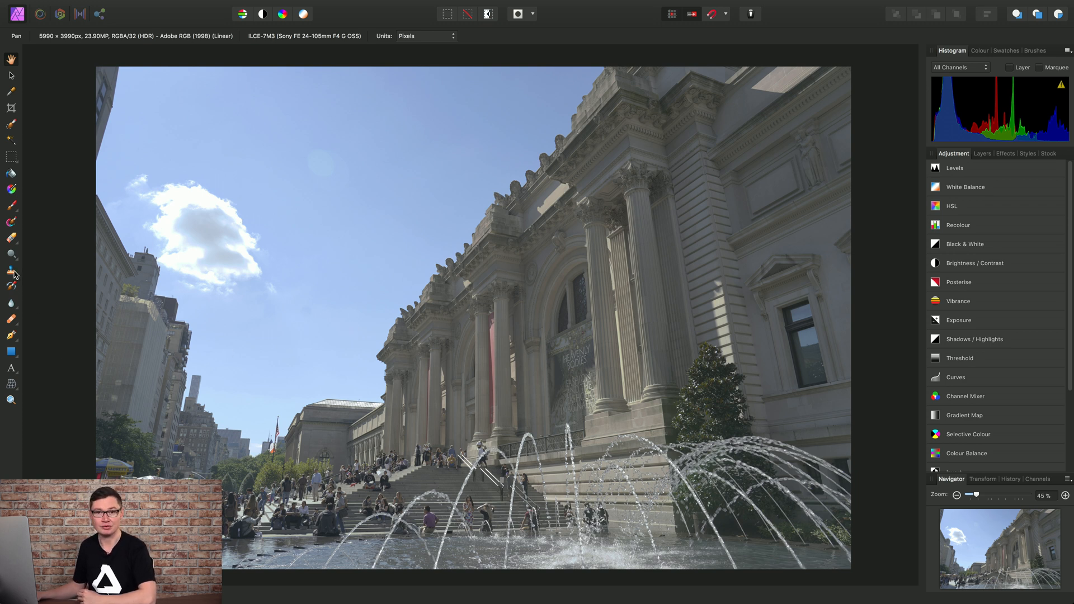
With the Clone Brush, compare _DSC3117.JPG and _DSC3118.JPG, settling on _DSC3117.JPG as source.
click(11, 269)
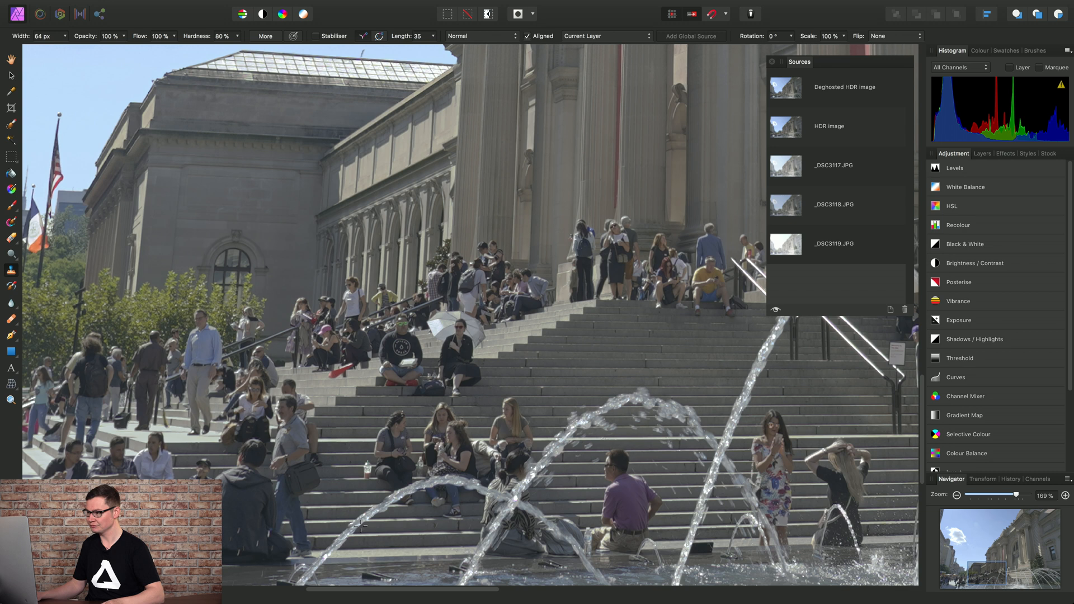
click(834, 165)
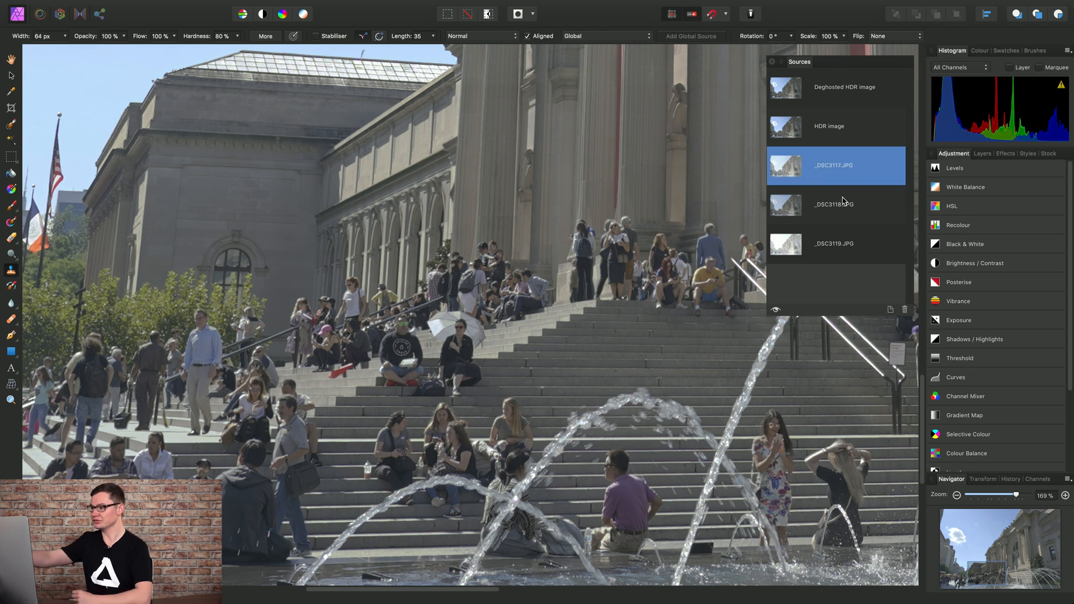
mouse_move(776, 315)
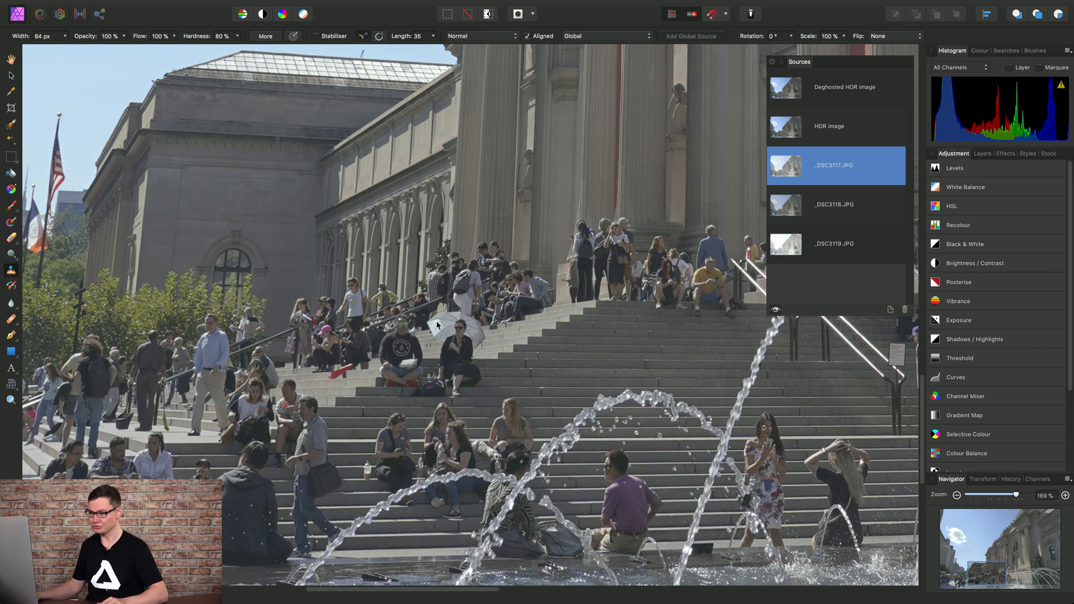
scroll(down, 3)
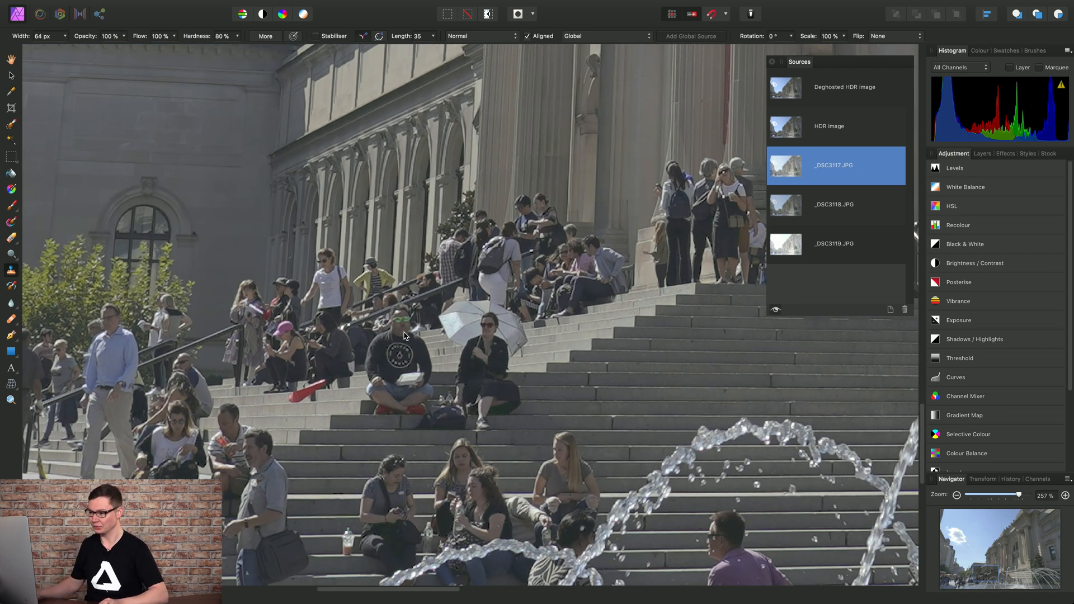
click(834, 204)
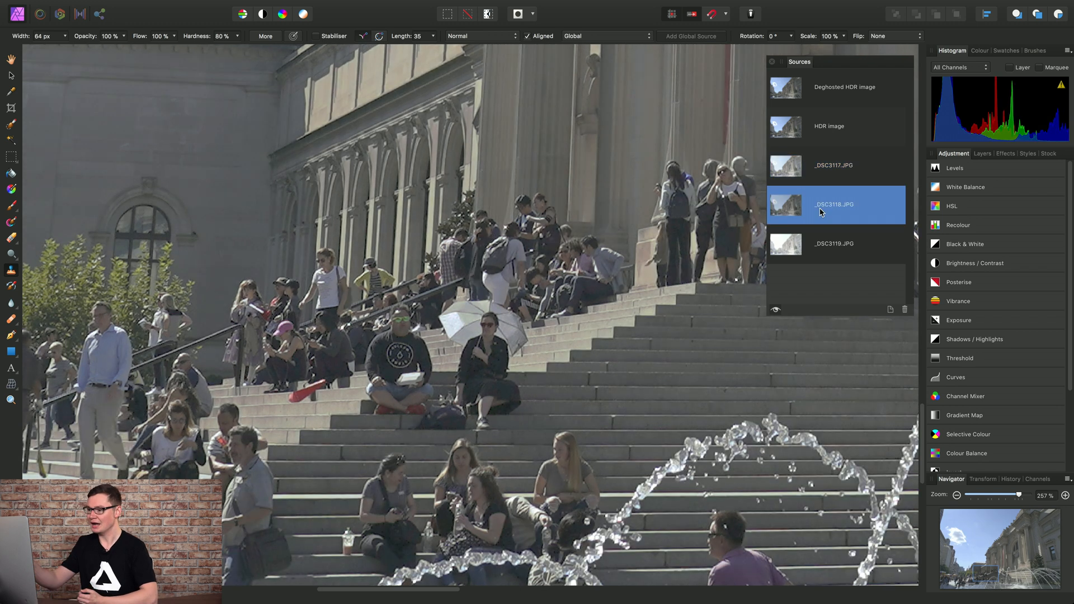
click(833, 165)
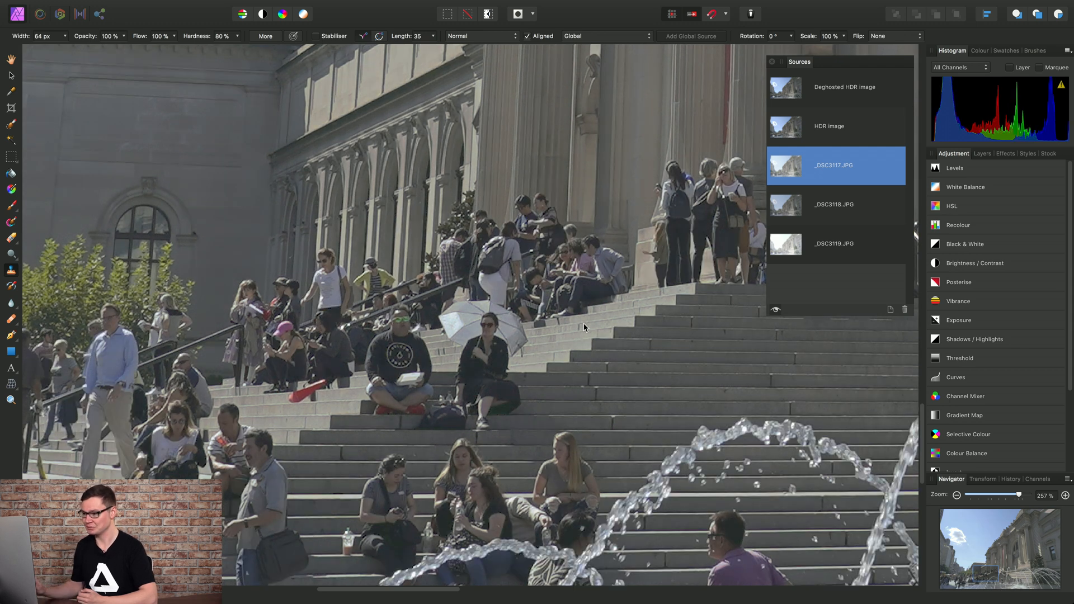
mouse_move(694, 358)
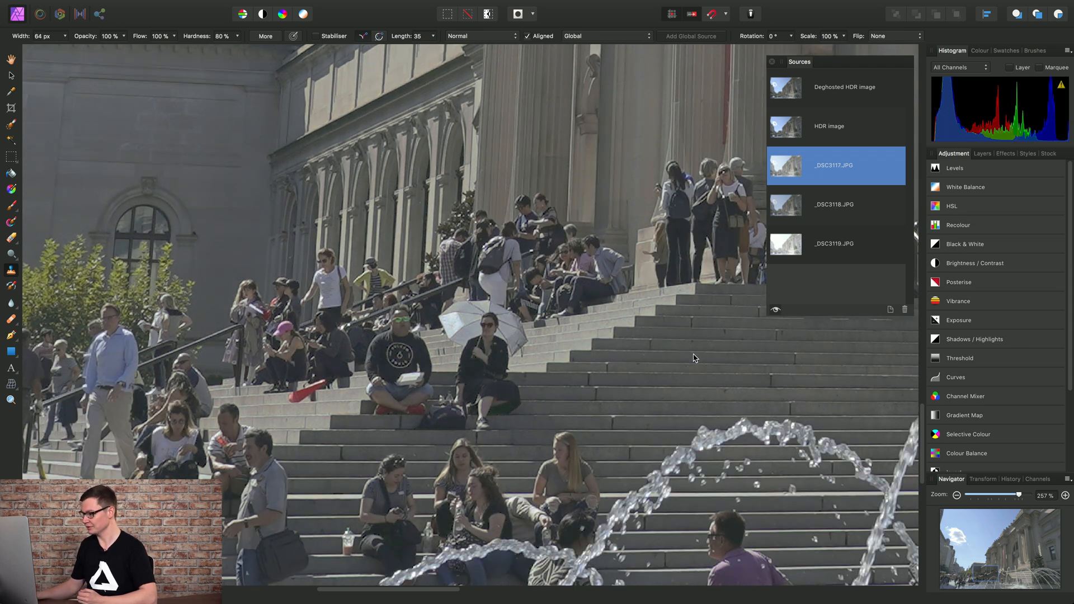
mouse_move(774, 311)
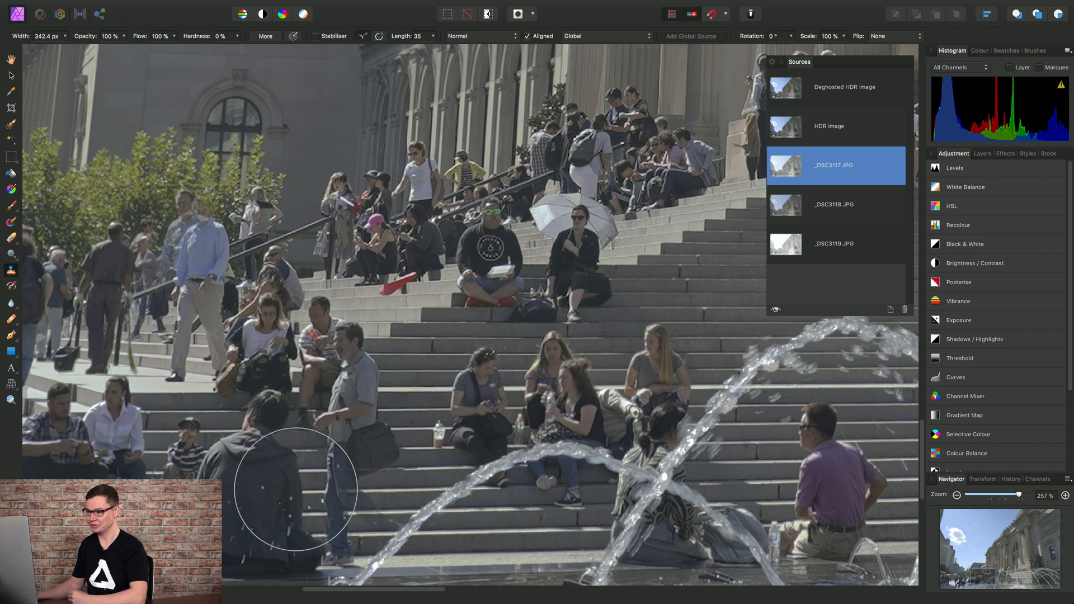
mouse_move(719, 445)
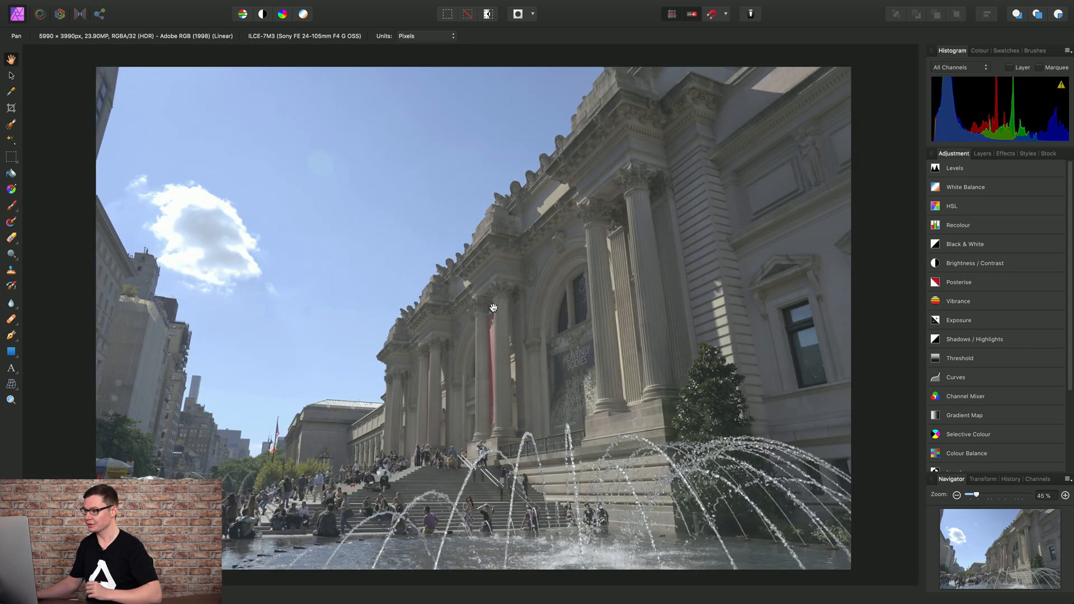
mouse_move(873, 259)
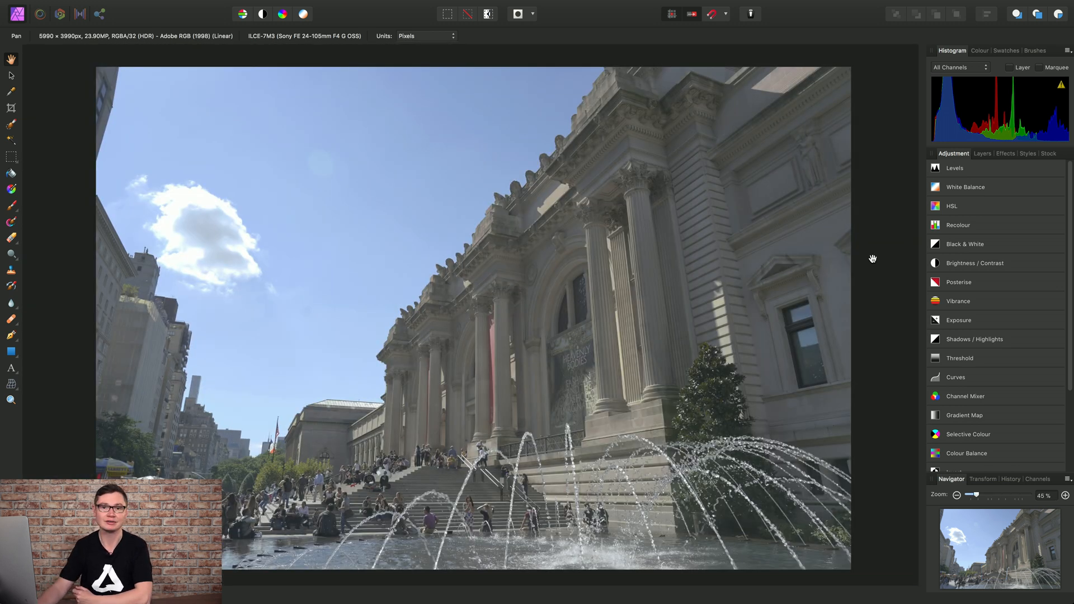